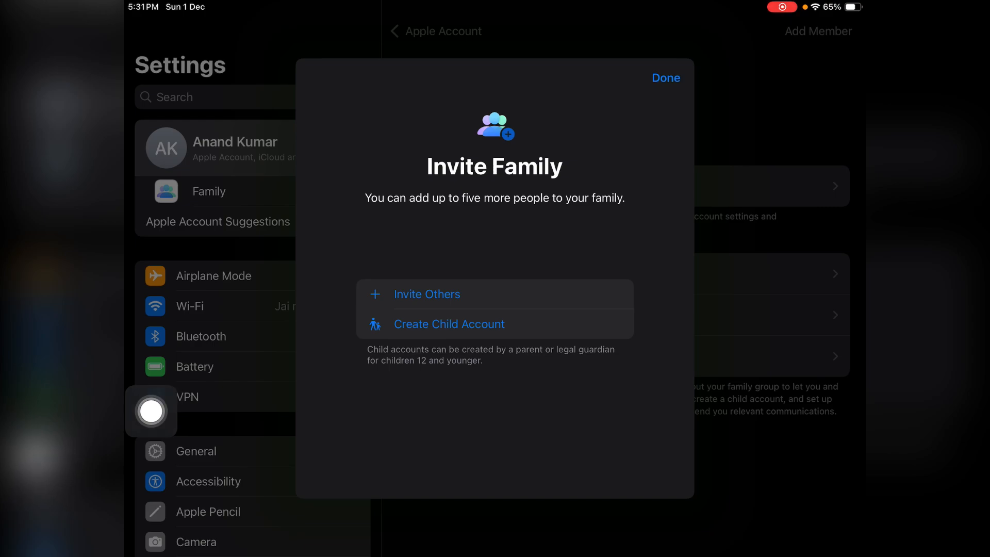
# Choose Create Child Account from the Invite Family sheet.
pyautogui.click(448, 322)
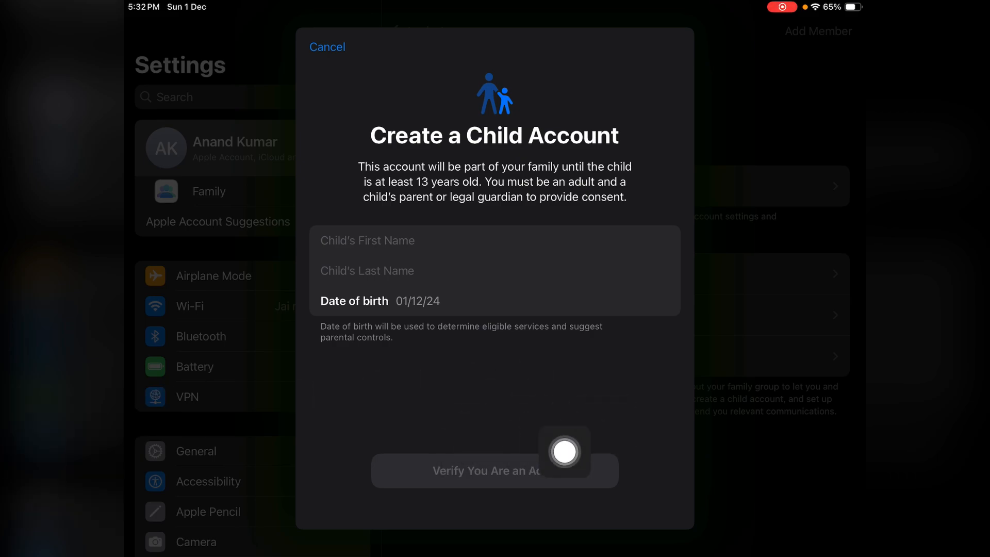
pyautogui.moveTo(150, 478)
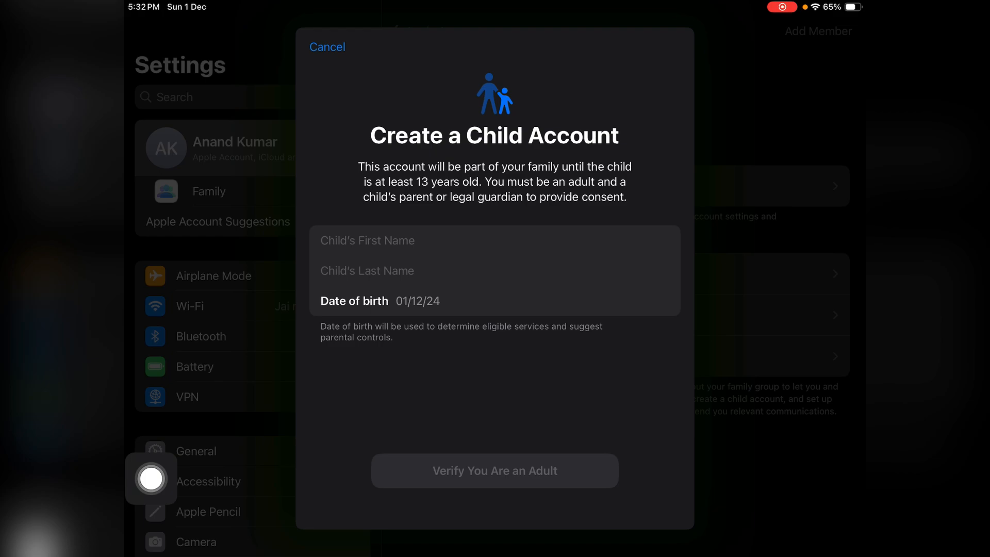